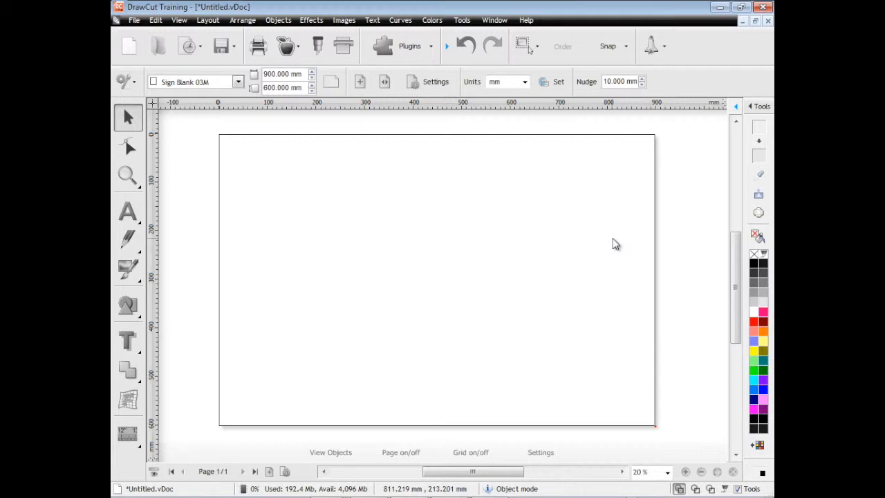
pyautogui.moveTo(353, 31)
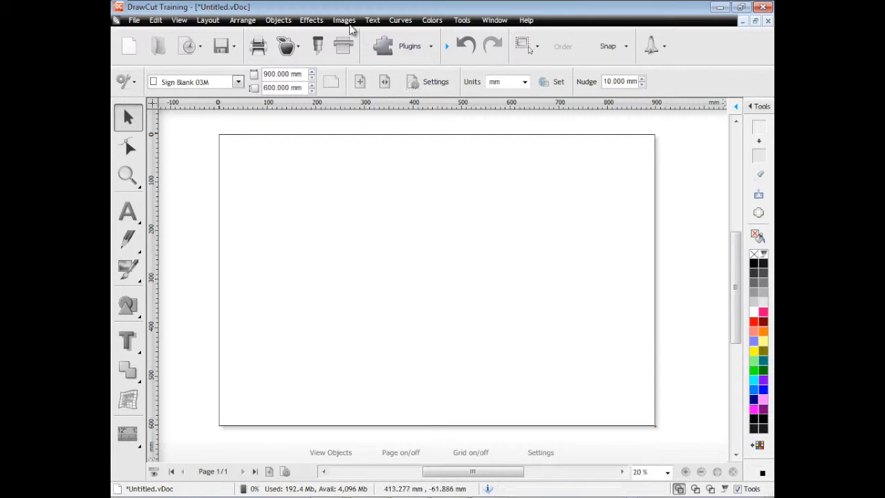
# Step: Import treesky.jpg from the Samples folder onto the page
pyautogui.click(344, 19)
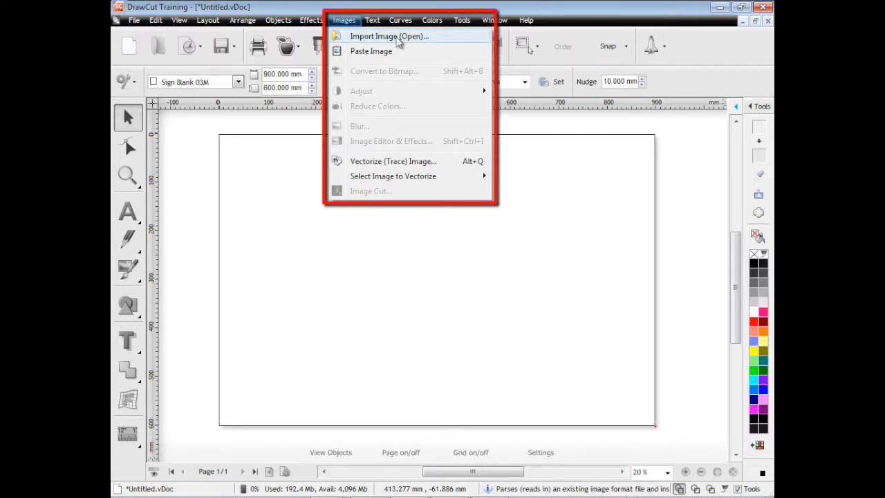
pyautogui.click(388, 36)
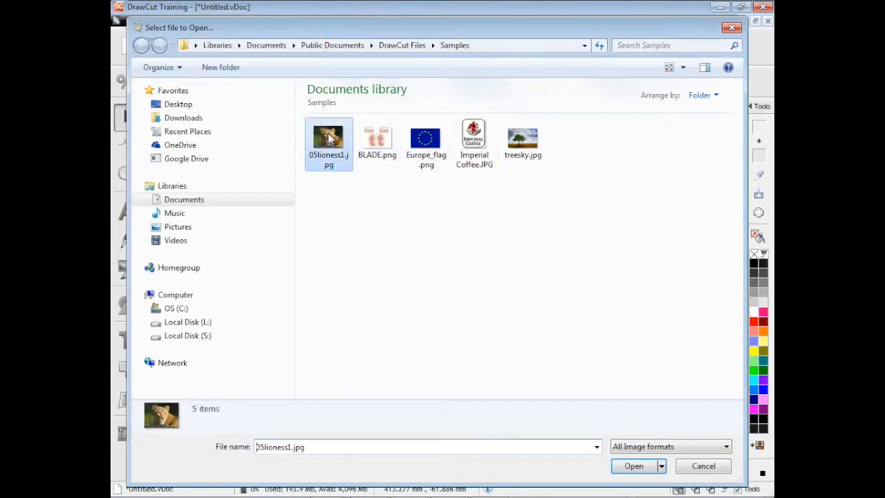
pyautogui.click(522, 136)
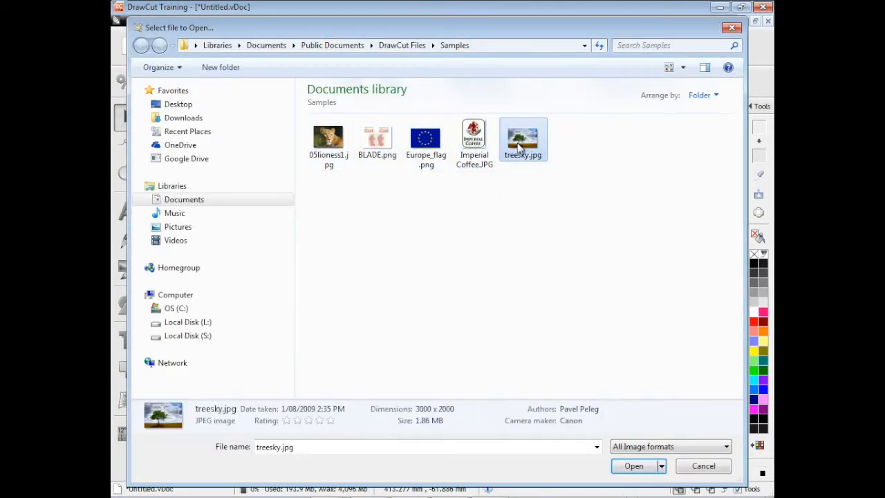
pyautogui.click(634, 465)
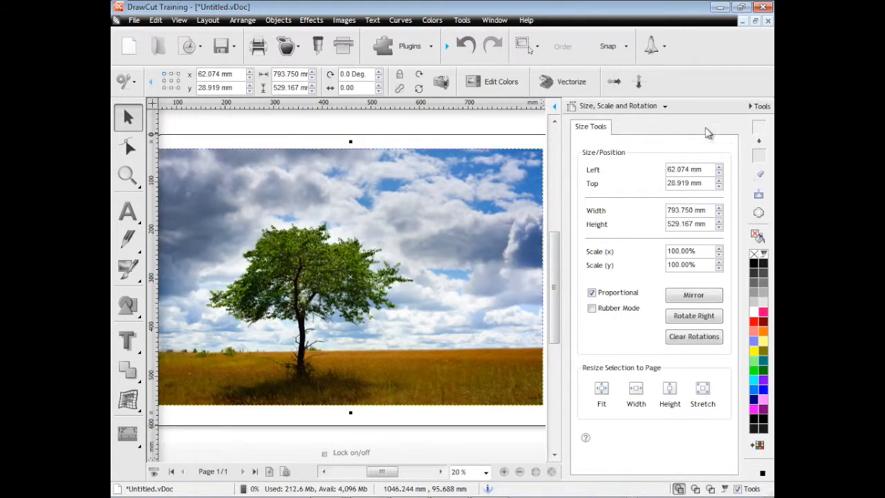
# Step: Show Bitmap and Image Tools, open Color Adjust, and try then reset Brightness and Gamma to 0%
pyautogui.click(664, 106)
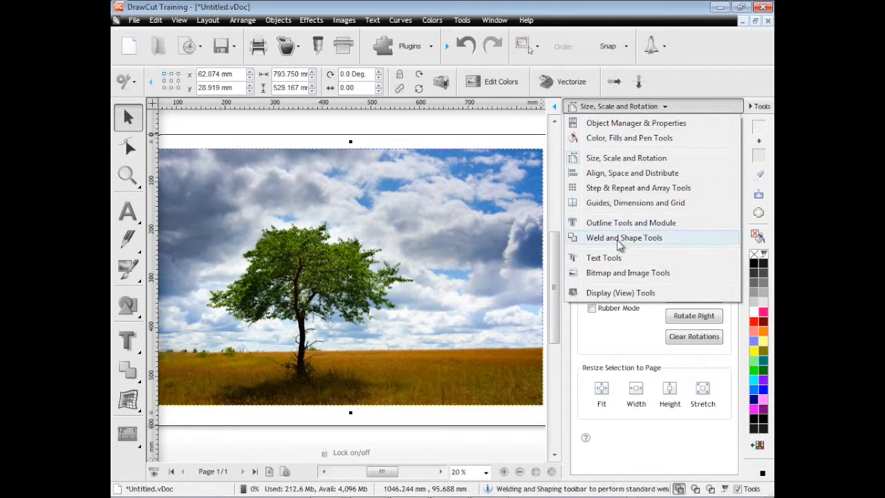
pyautogui.click(628, 273)
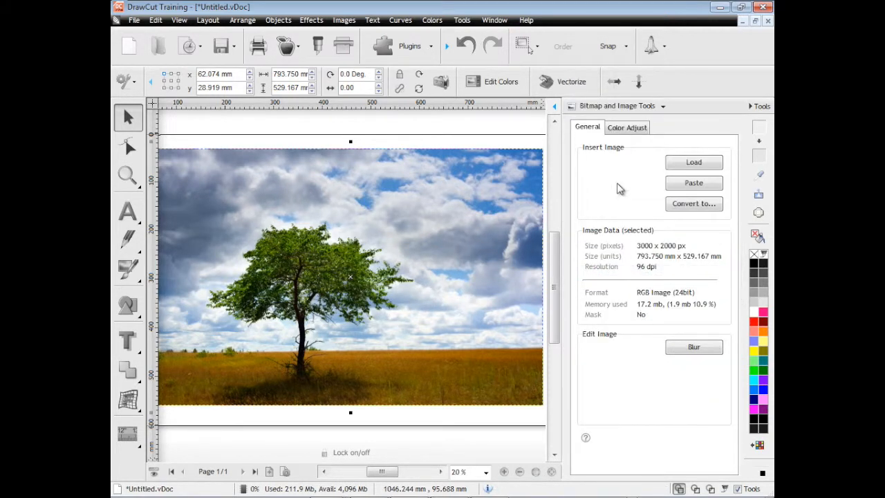
pyautogui.moveTo(706, 282)
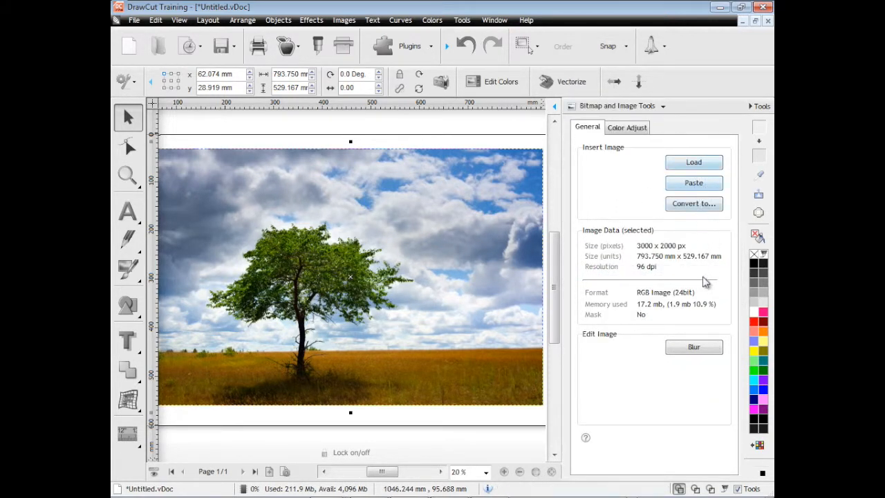
pyautogui.click(627, 127)
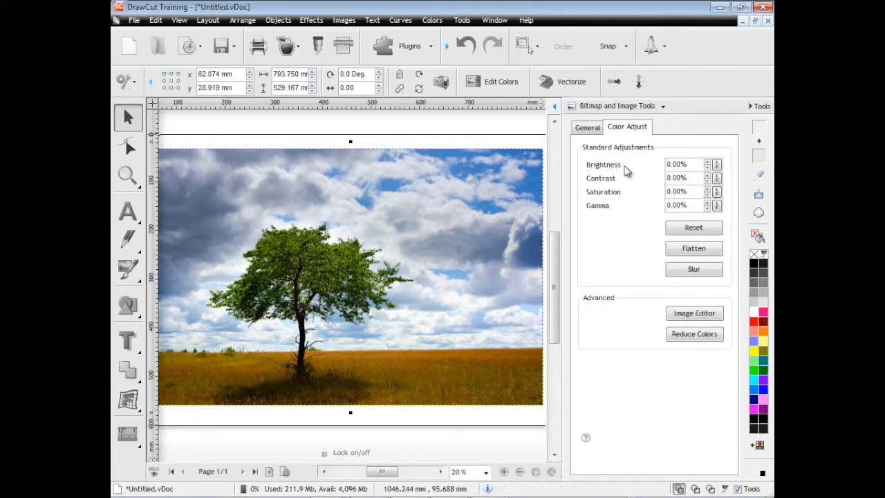
pyautogui.click(717, 164)
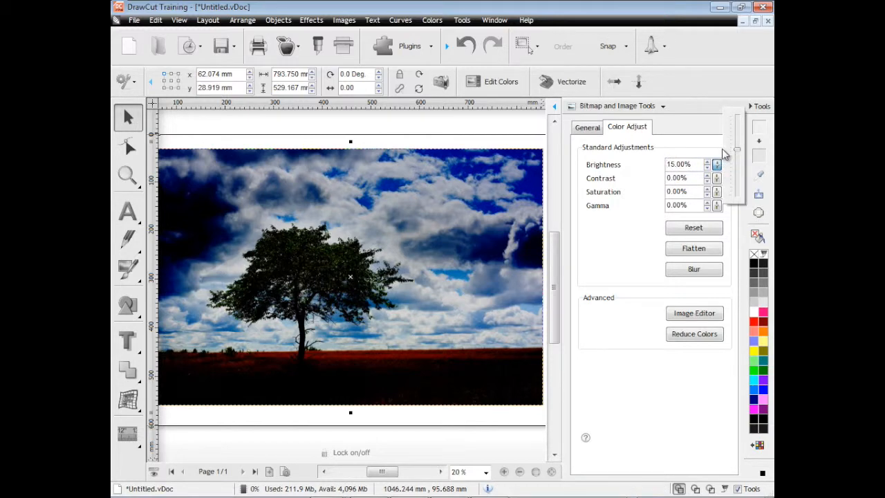
pyautogui.click(717, 160)
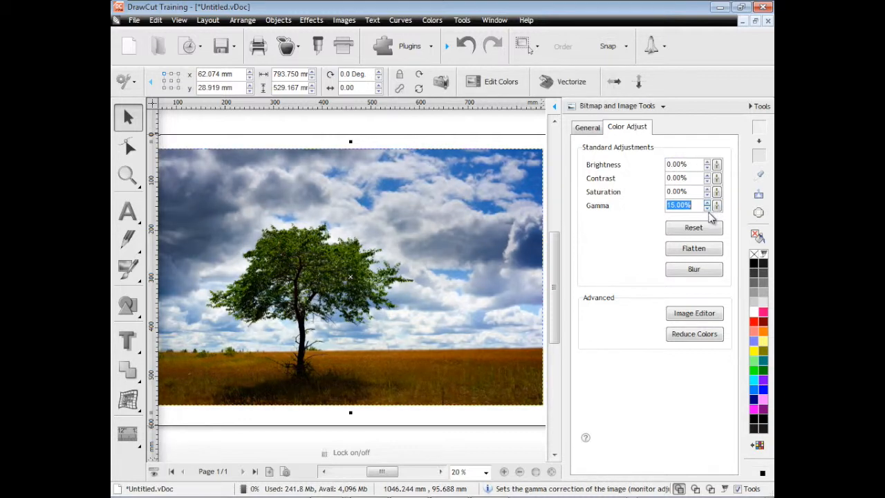
pyautogui.click(694, 228)
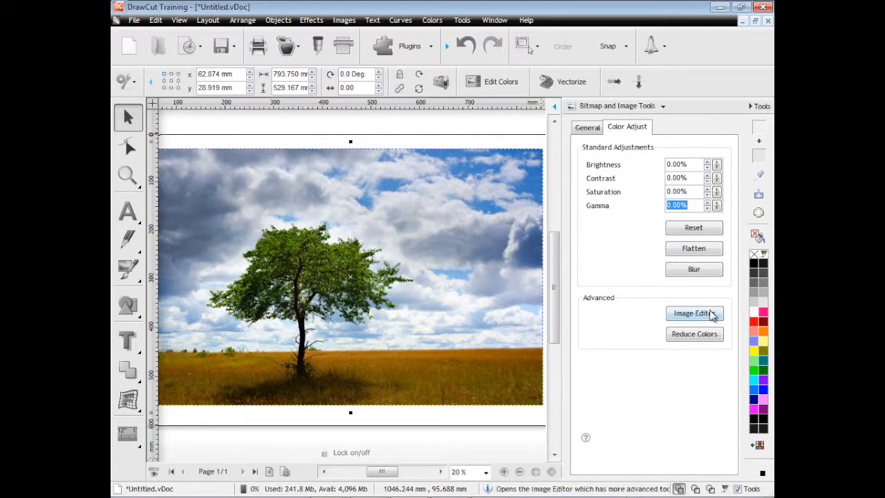
# Step: In the Image Editor, preview Gamma, Blue, Yellow and Red changes, then Reset the colours
pyautogui.click(694, 313)
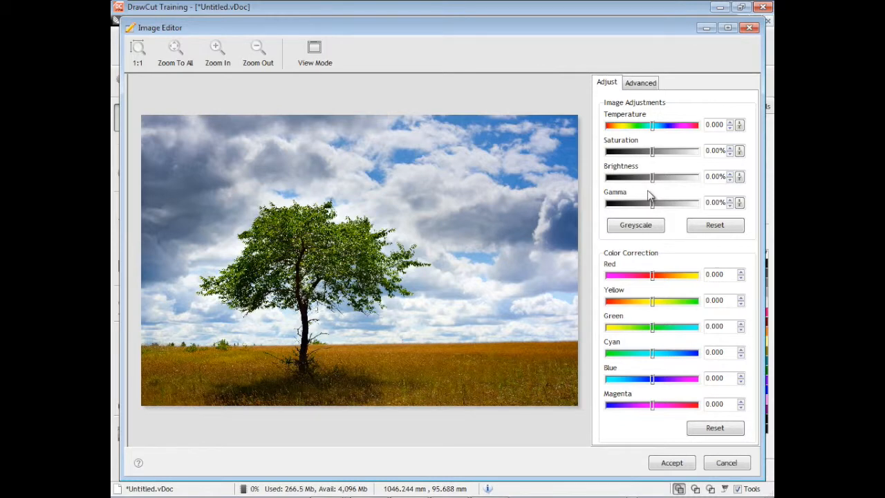
pyautogui.moveTo(652, 203); pyautogui.dragTo(667, 203)
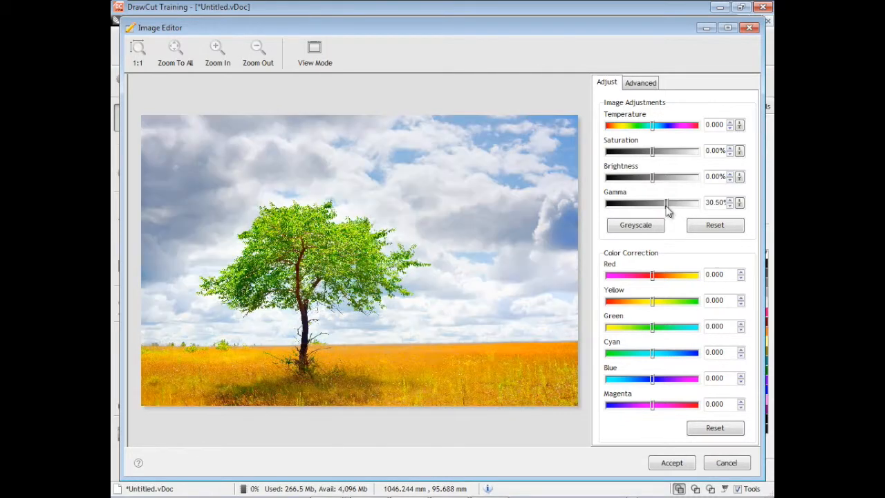
pyautogui.click(715, 225)
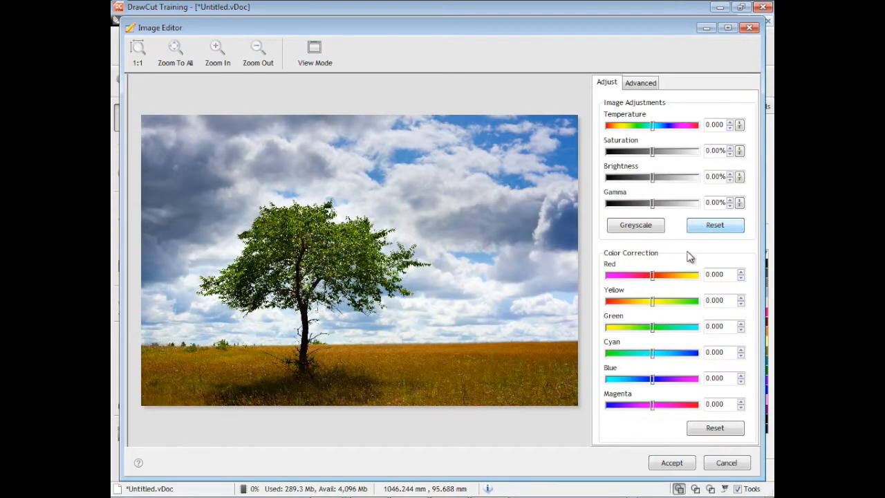
pyautogui.moveTo(652, 377); pyautogui.dragTo(689, 377)
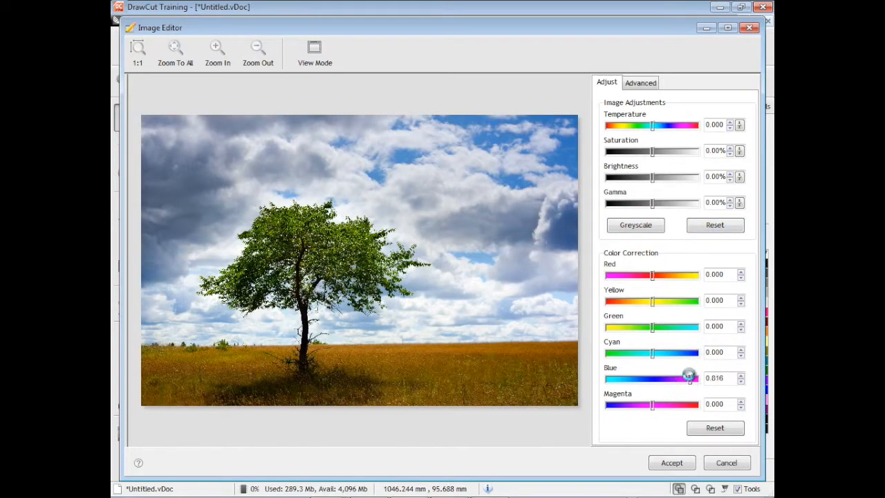
pyautogui.moveTo(652, 300); pyautogui.dragTo(611, 300)
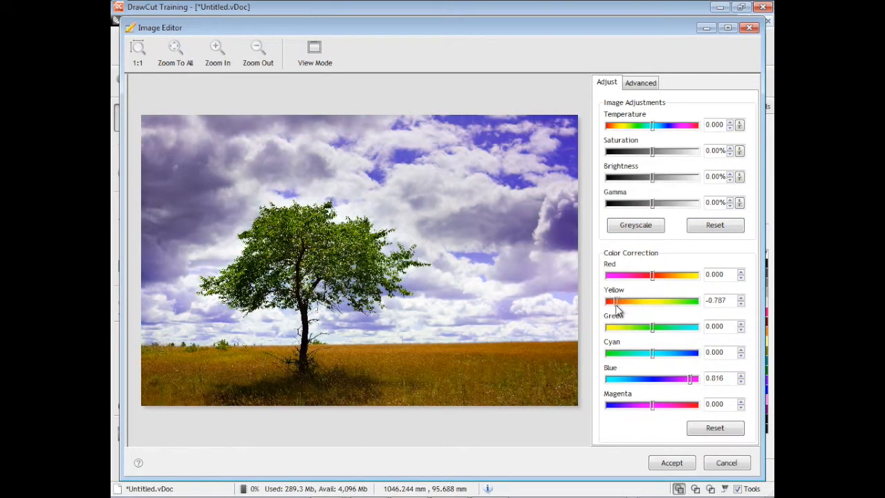
pyautogui.moveTo(647, 274); pyautogui.dragTo(684, 275)
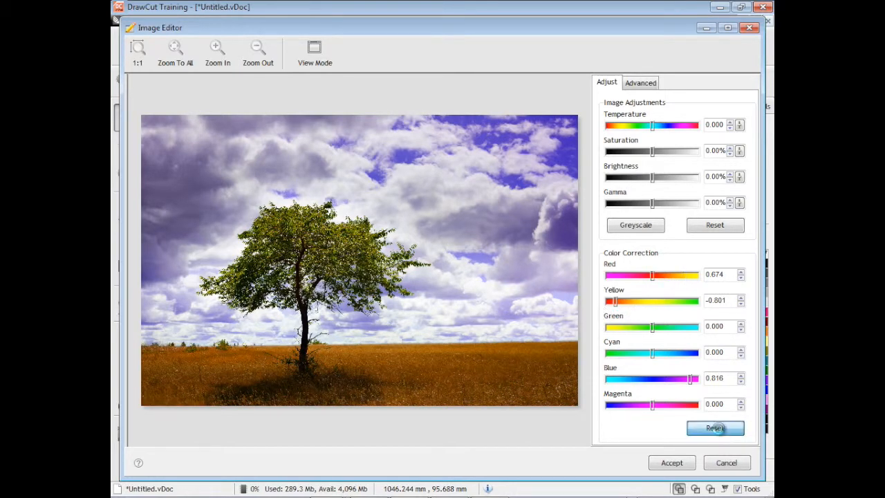
pyautogui.click(640, 83)
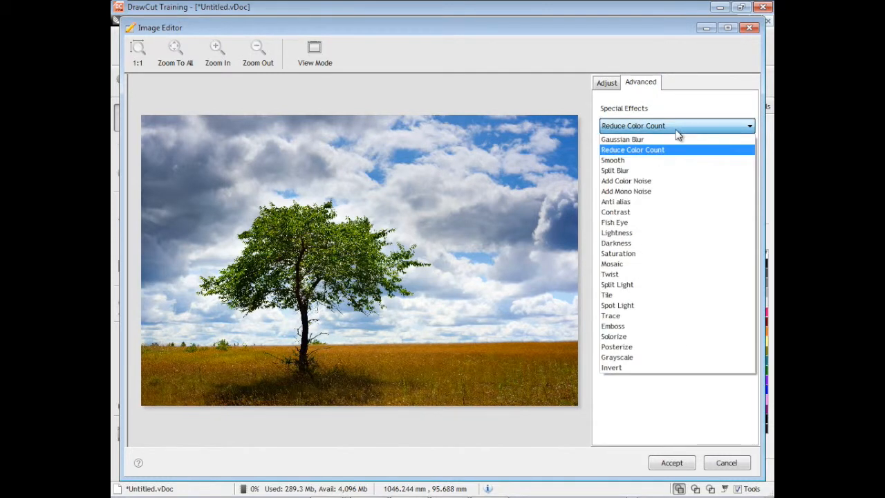
# Step: Preview the Mosaic and Emboss special effects on the tree photo
pyautogui.click(612, 263)
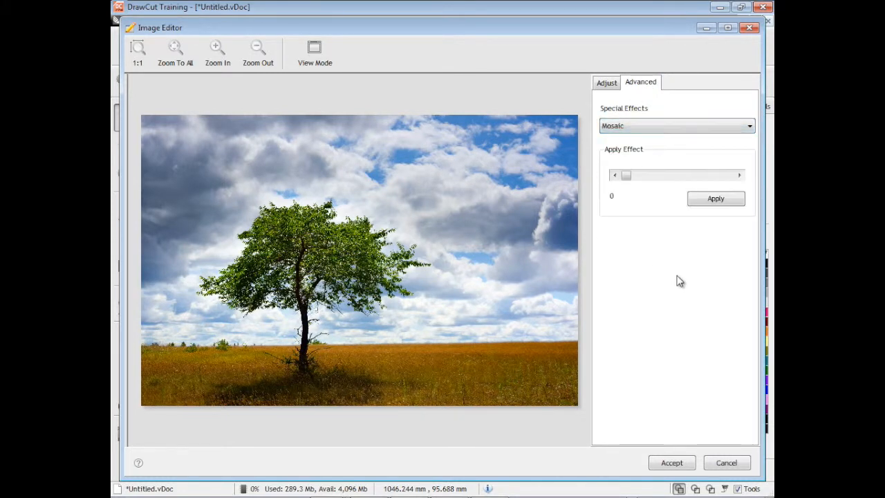
pyautogui.click(739, 174)
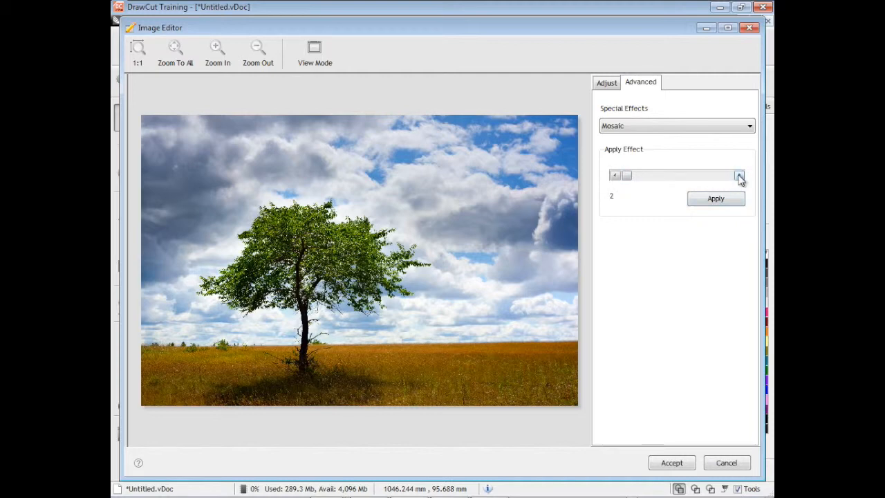
pyautogui.click(739, 174)
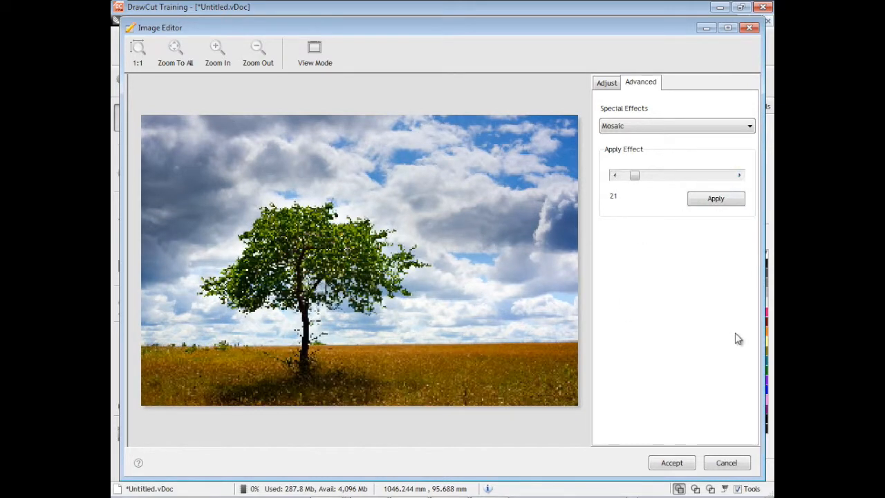
pyautogui.click(676, 125)
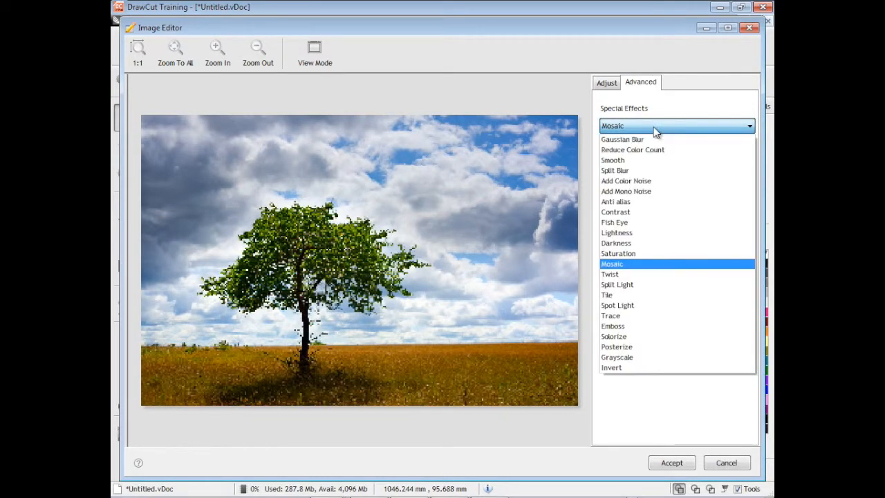
pyautogui.click(612, 326)
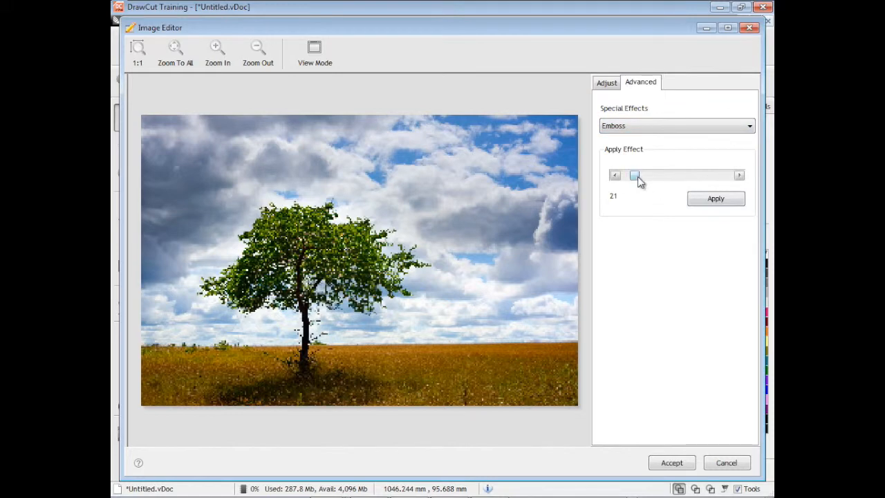
pyautogui.moveTo(635, 175); pyautogui.dragTo(624, 175)
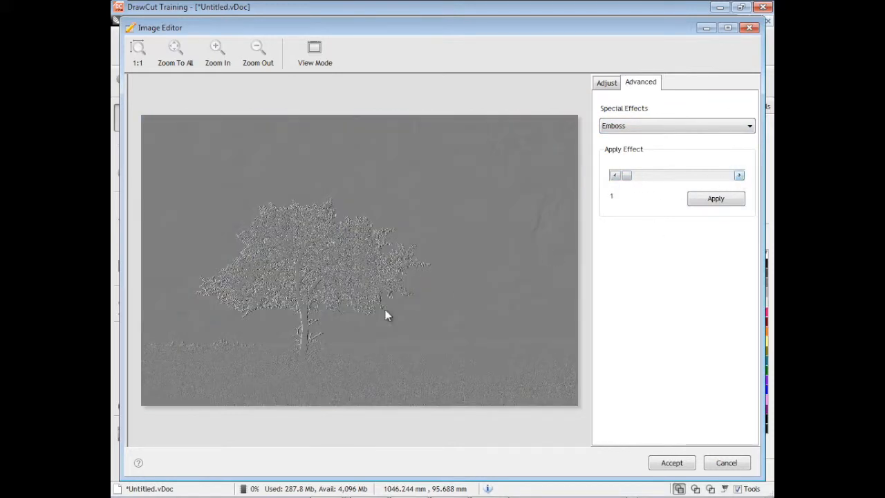
# Step: Apply the Solarize effect with the Apply Effect slider at 42
pyautogui.click(677, 125)
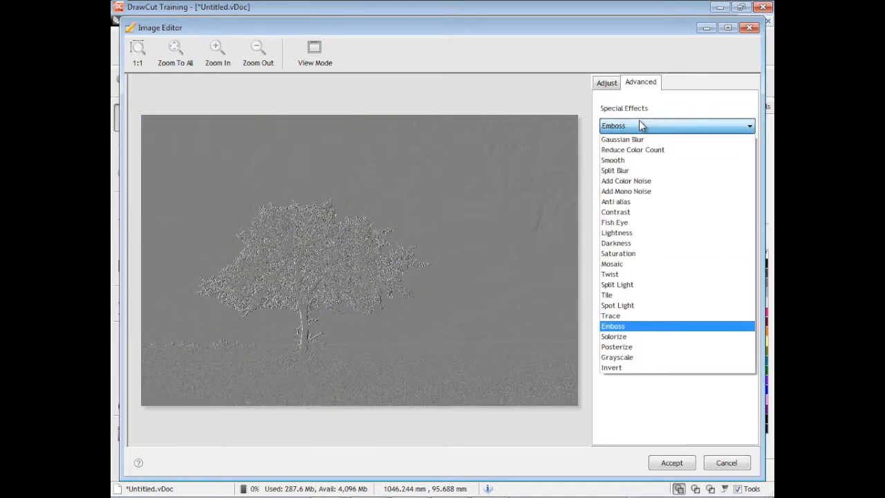
pyautogui.click(613, 336)
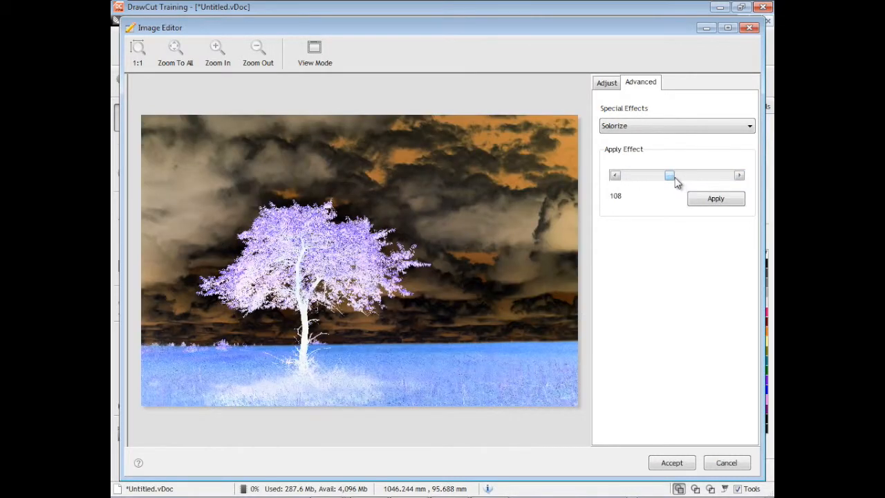
pyautogui.moveTo(669, 175); pyautogui.dragTo(719, 175)
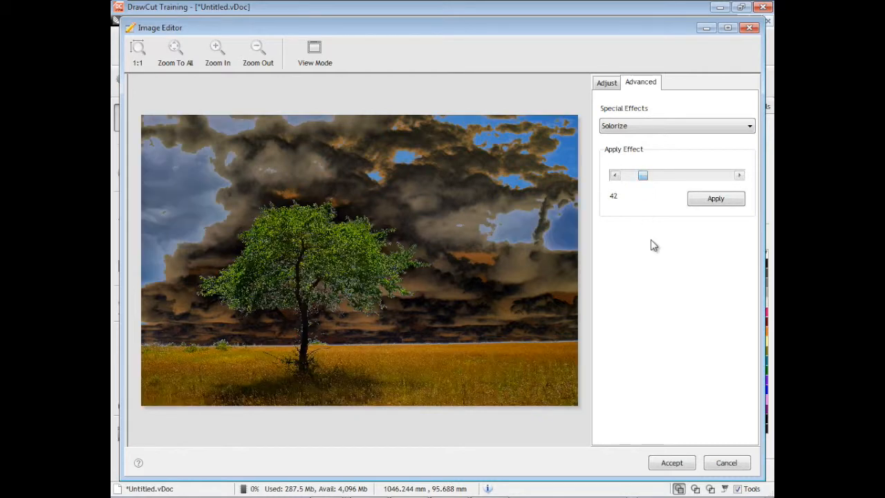
pyautogui.click(676, 125)
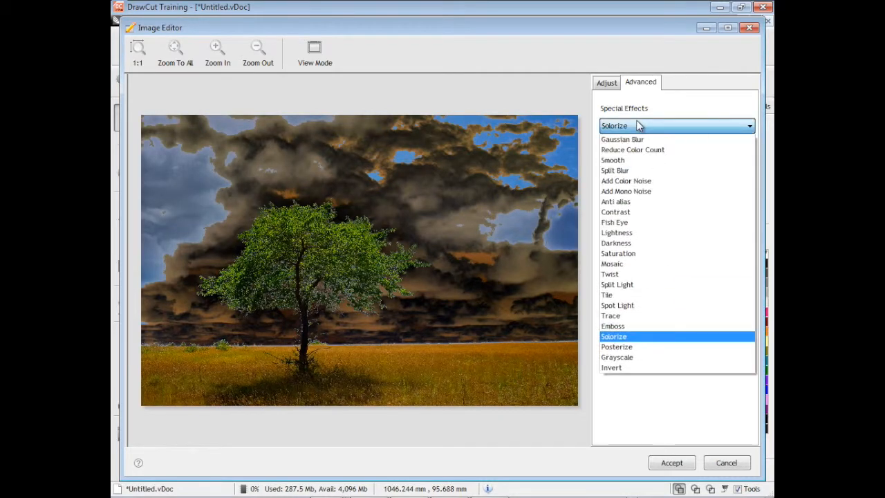
# Step: Reset the colours and apply a Gaussian Blur with 1.24 kernel radius
pyautogui.click(622, 139)
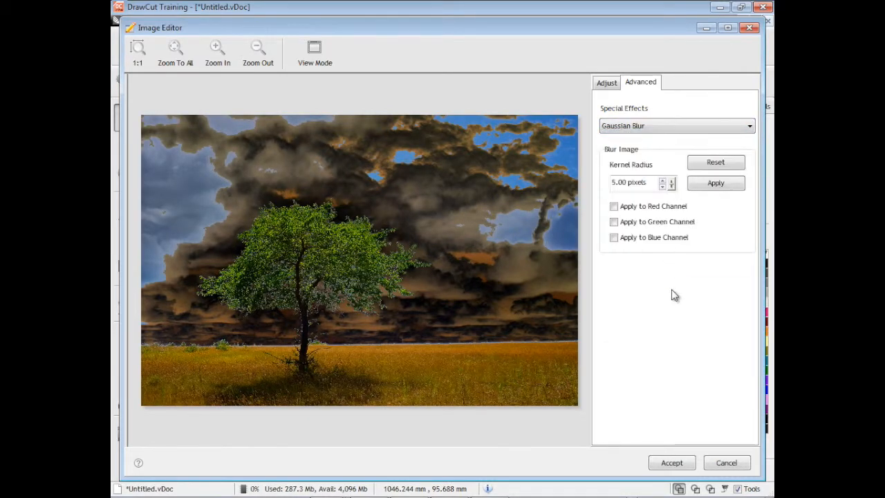
pyautogui.click(606, 82)
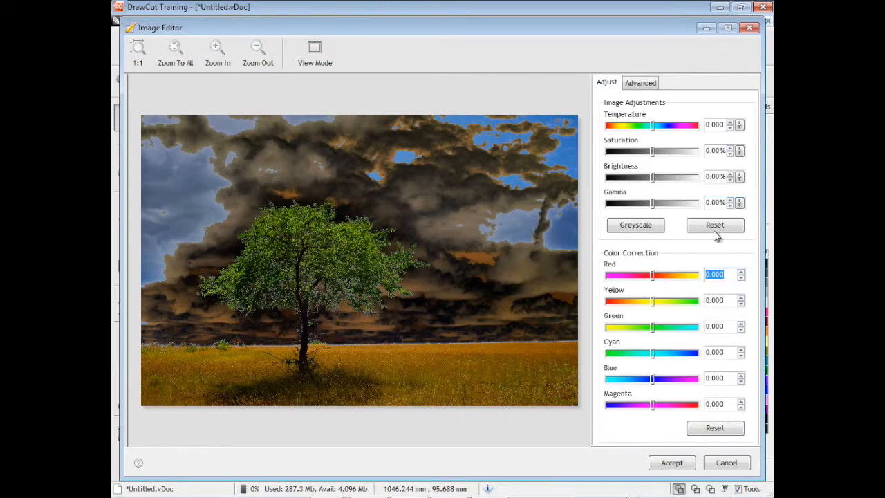
pyautogui.click(640, 83)
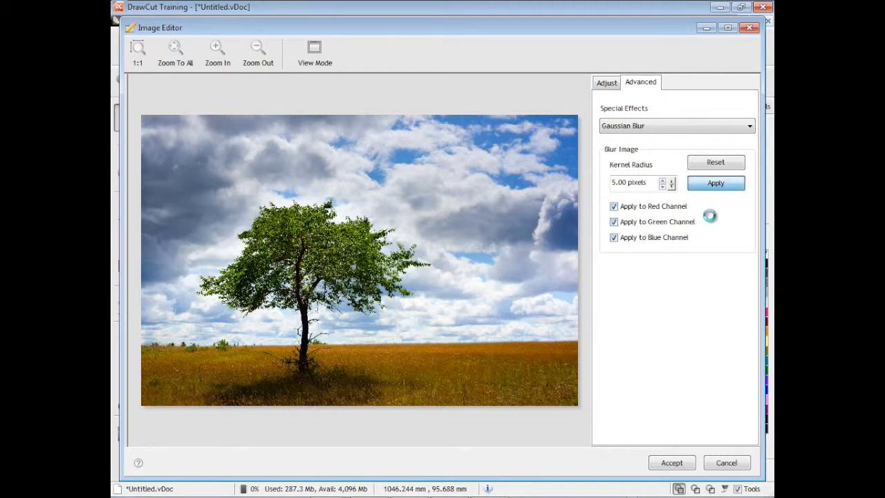
pyautogui.click(716, 183)
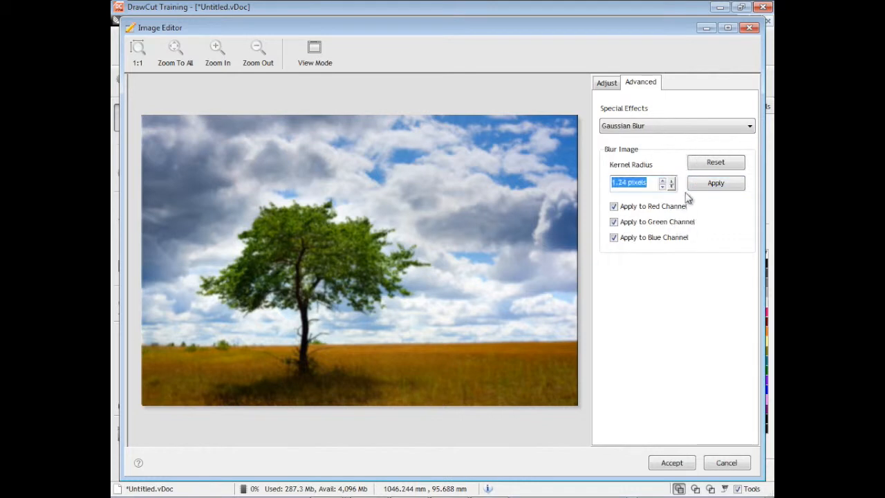
pyautogui.click(715, 183)
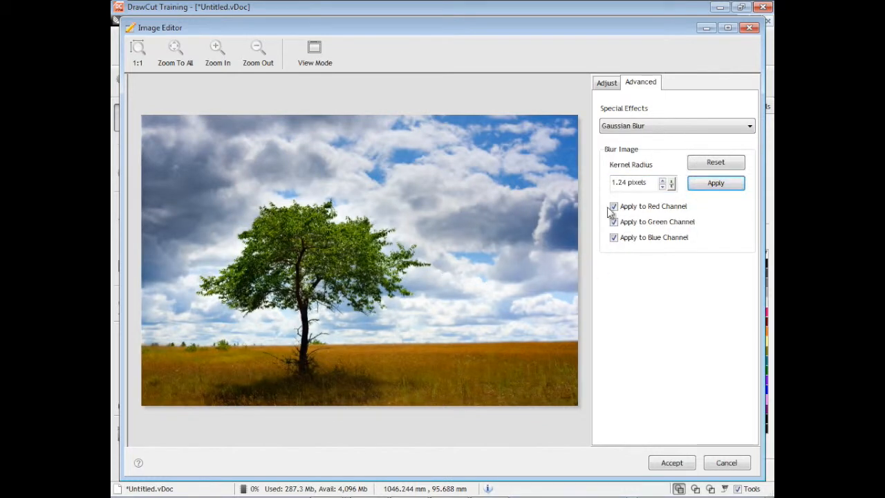
pyautogui.click(676, 126)
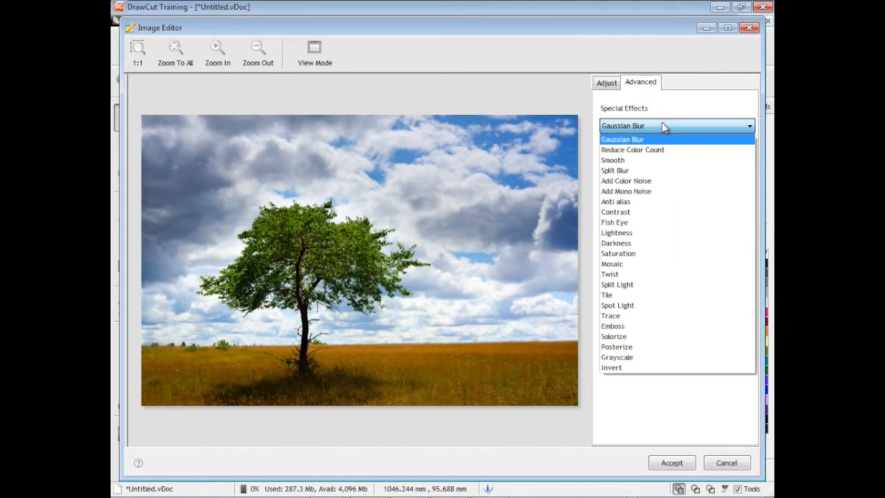
# Step: Preview a 50-colour Reduce Color Count, then reset the adjustments and cancel the editor
pyautogui.click(632, 149)
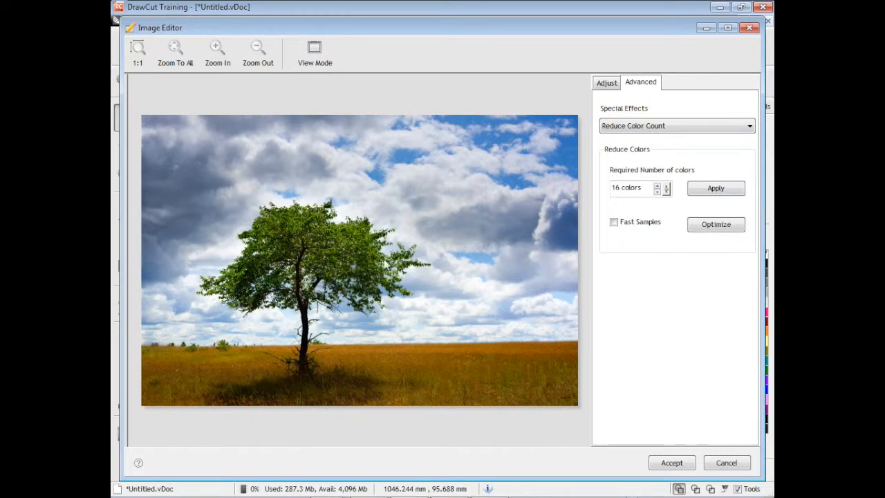
pyautogui.moveTo(646, 195)
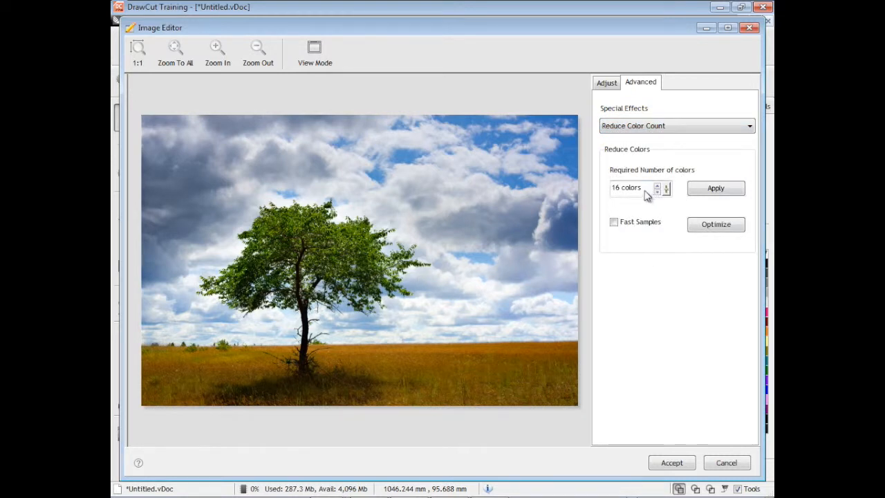
pyautogui.tripleClick(626, 188)
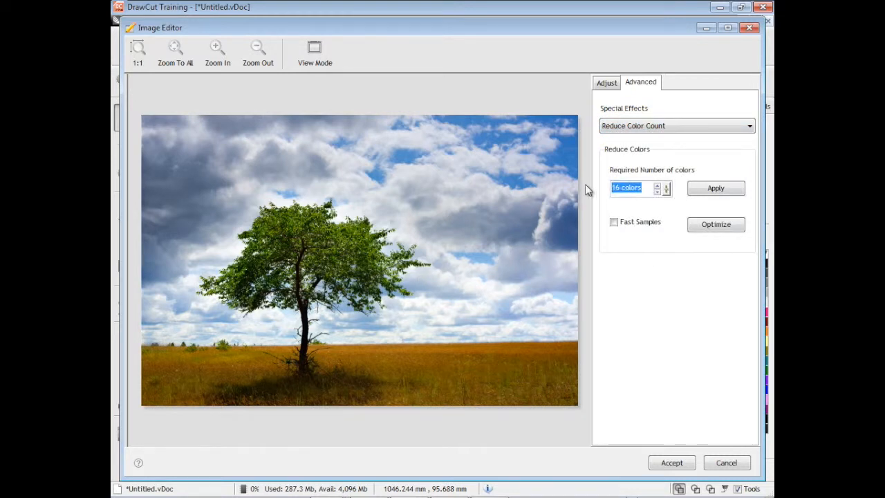
pyautogui.click(716, 224)
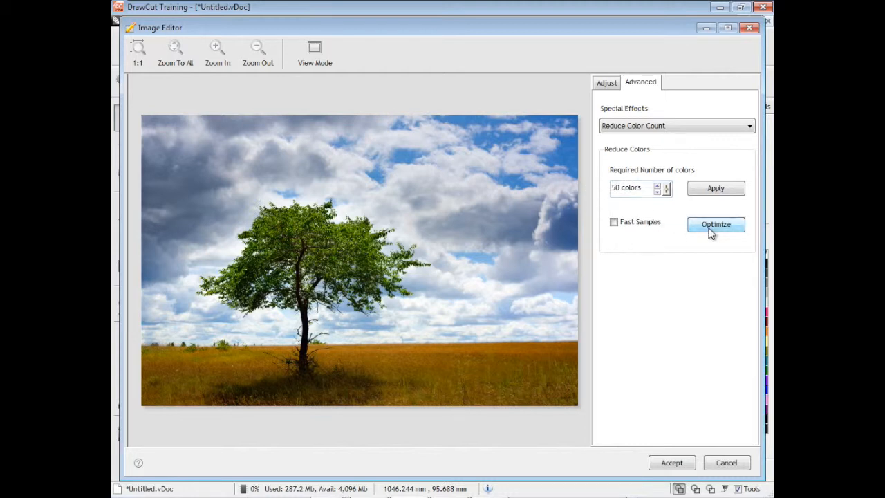
pyautogui.click(716, 224)
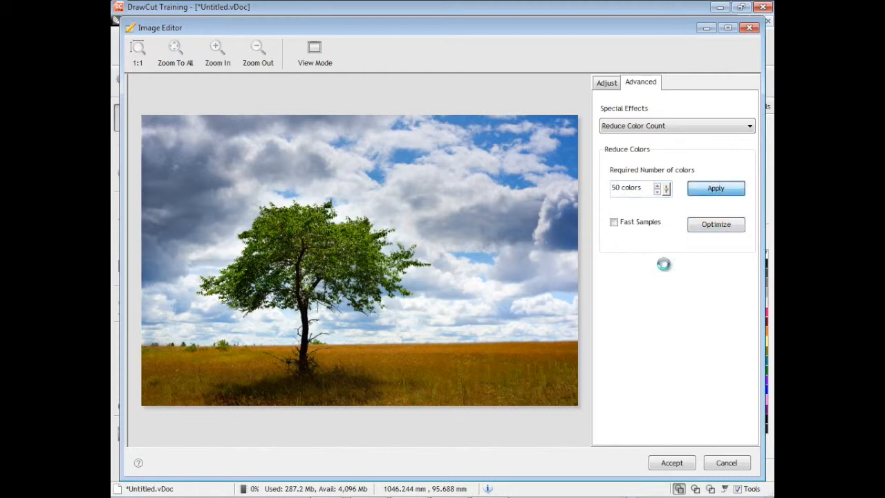
pyautogui.click(715, 188)
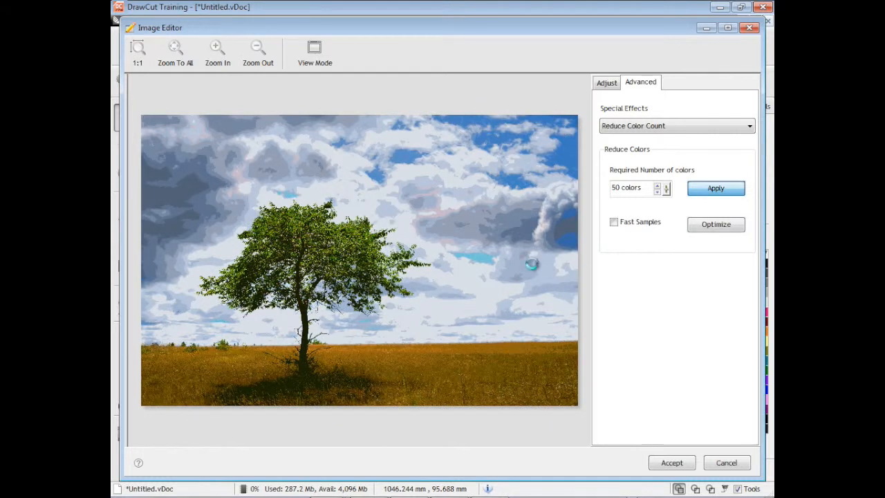
pyautogui.click(716, 188)
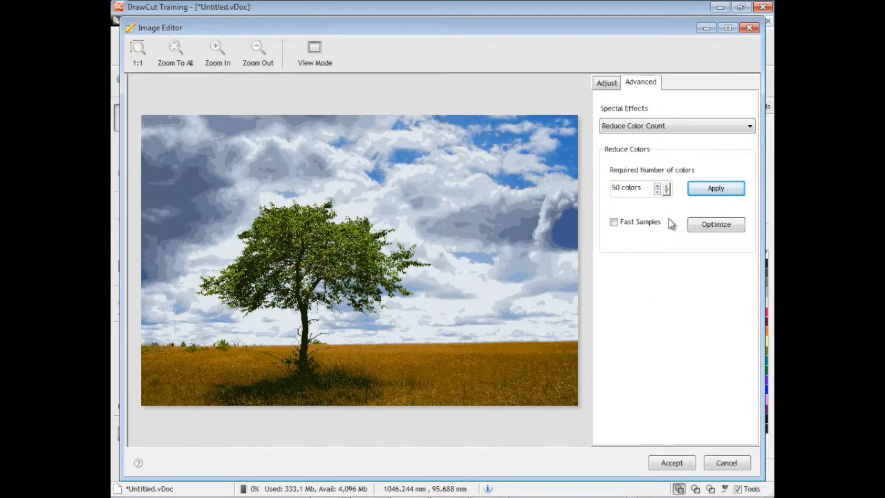
pyautogui.click(606, 82)
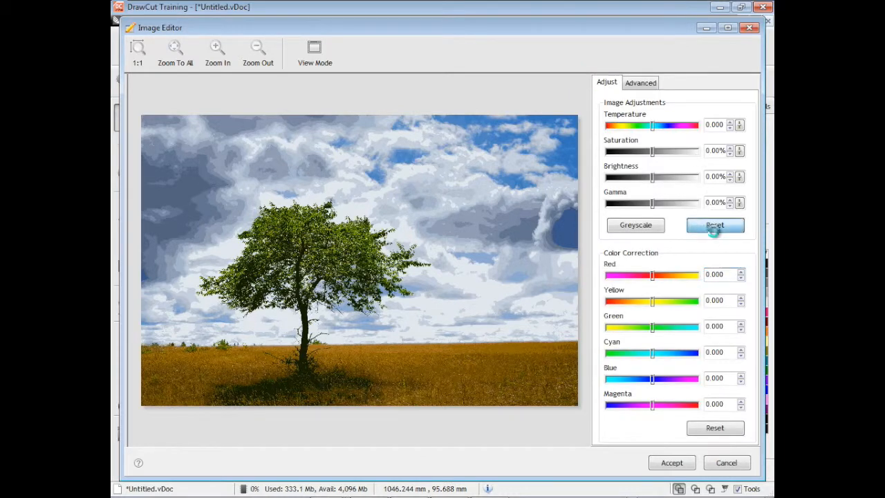
pyautogui.click(672, 463)
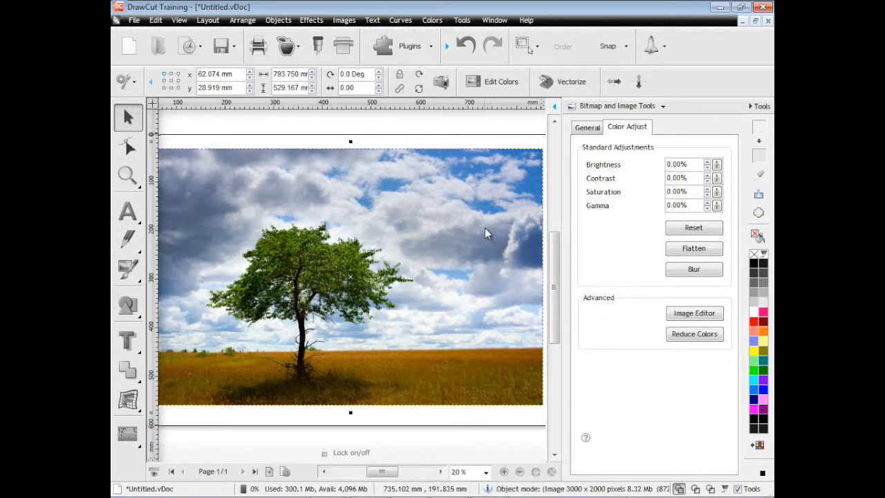
pyautogui.moveTo(503, 134)
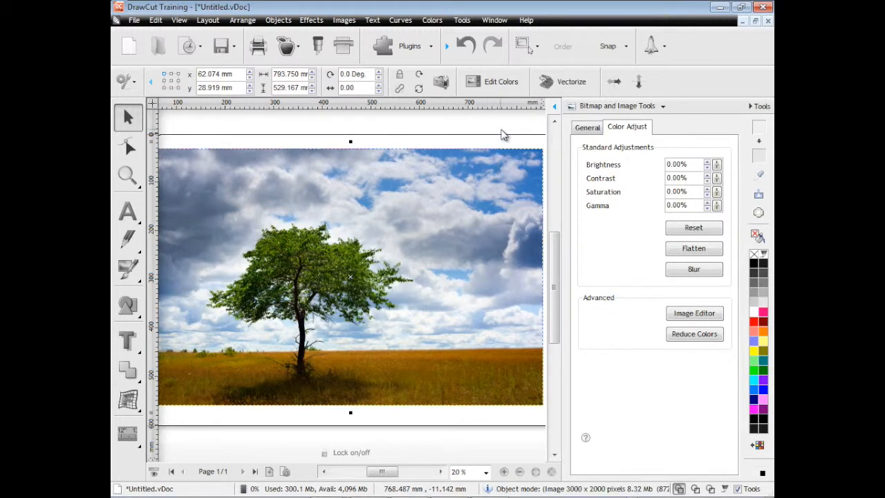
# Step: Import Imperial Coffee.JPG from the Samples folder onto the page
pyautogui.click(343, 19)
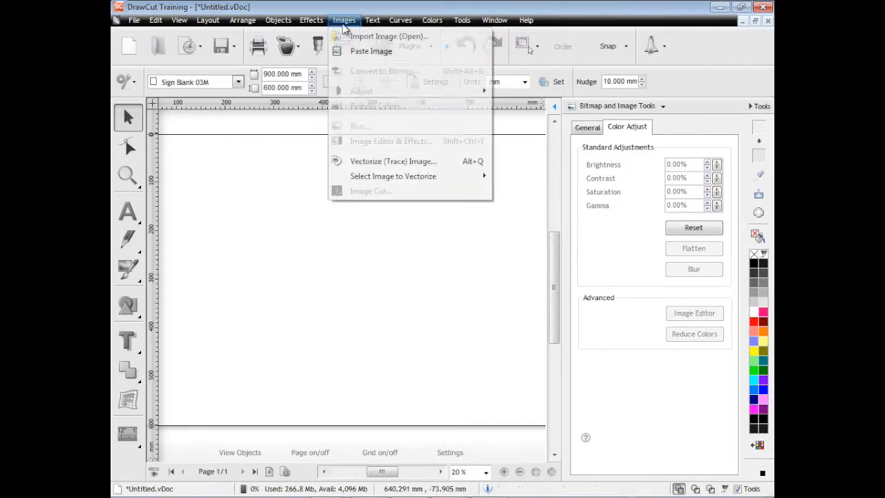
pyautogui.click(389, 36)
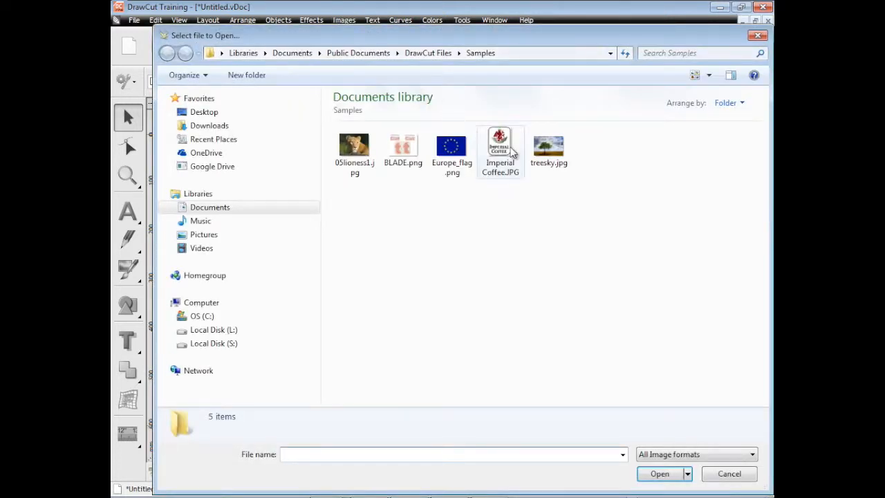
pyautogui.click(659, 474)
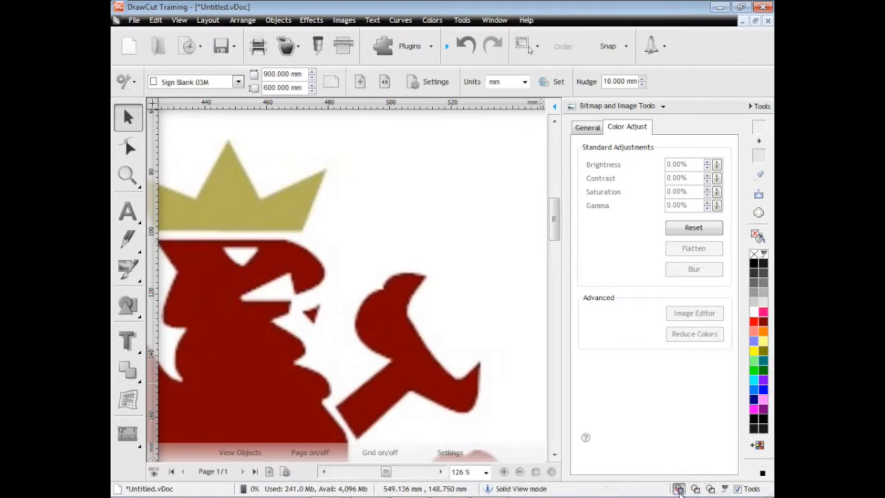
pyautogui.moveTo(563, 326)
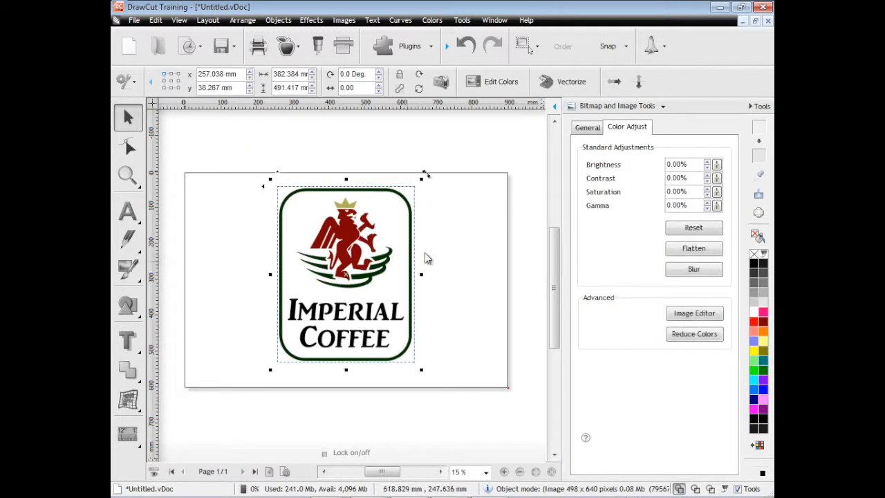
pyautogui.moveTo(564, 81)
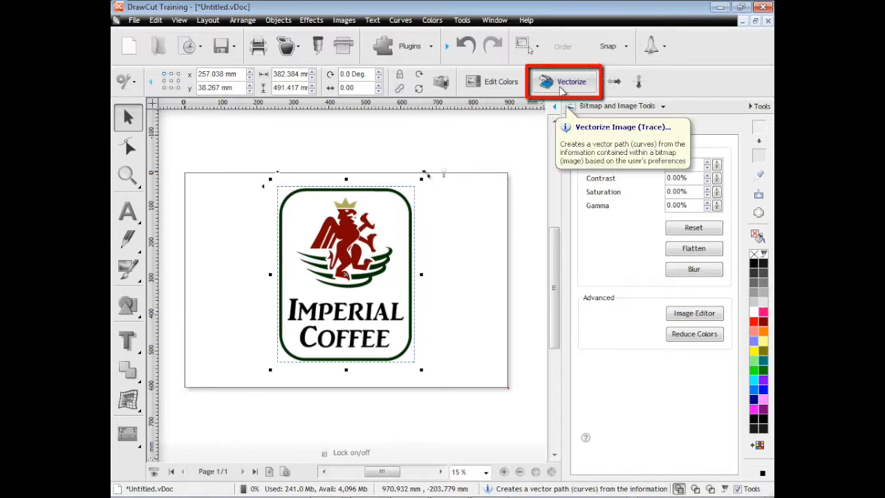
# Step: Open the Vectorizer with 6 colours, Default trace mode and colour-logo auto-correction
pyautogui.click(571, 81)
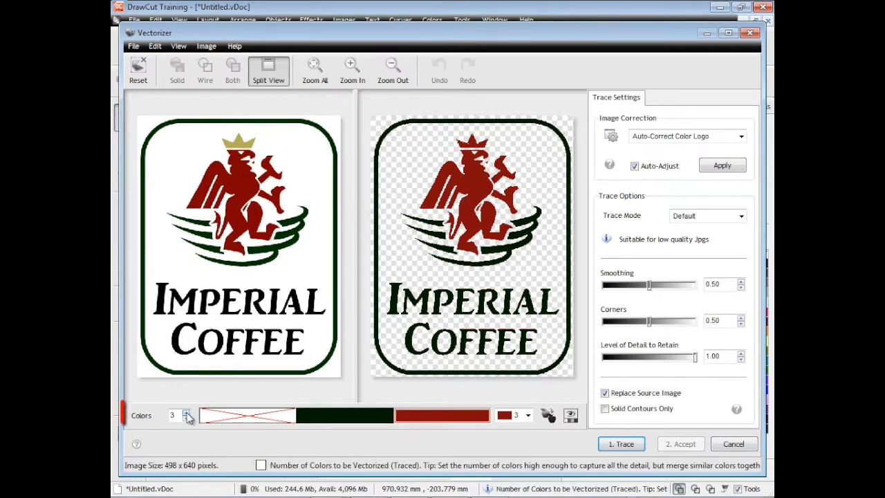
pyautogui.click(187, 412)
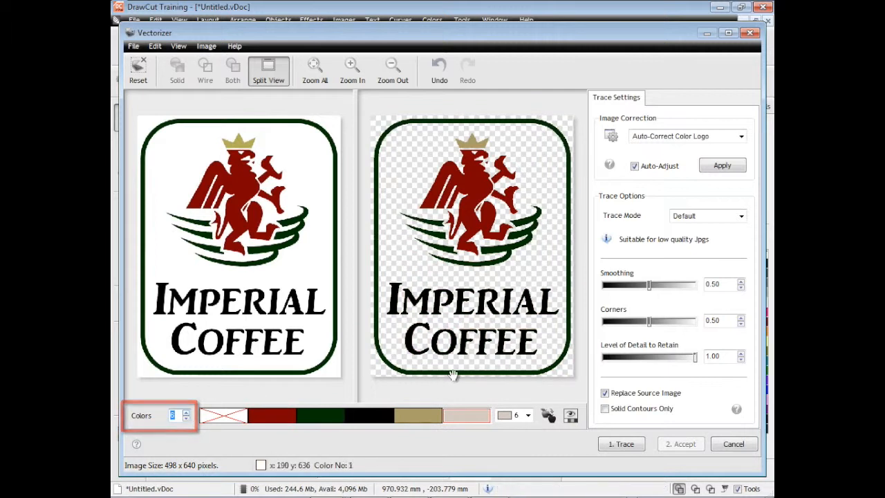
pyautogui.click(466, 415)
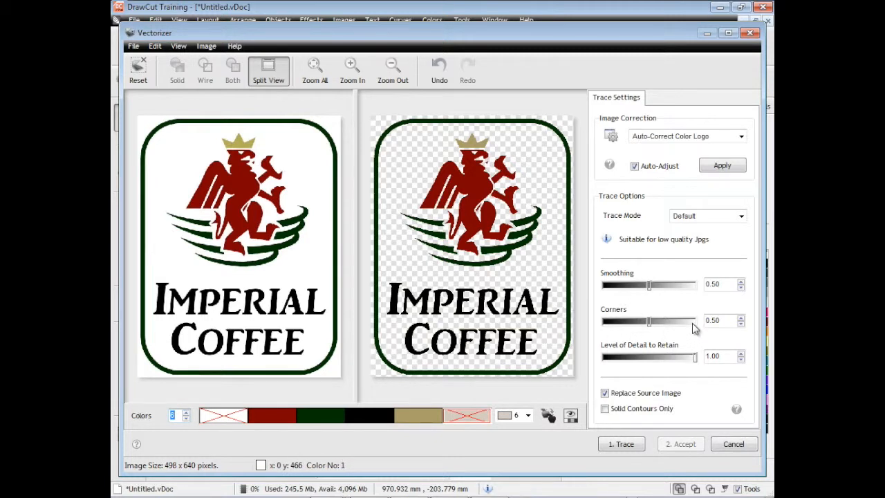
pyautogui.click(741, 216)
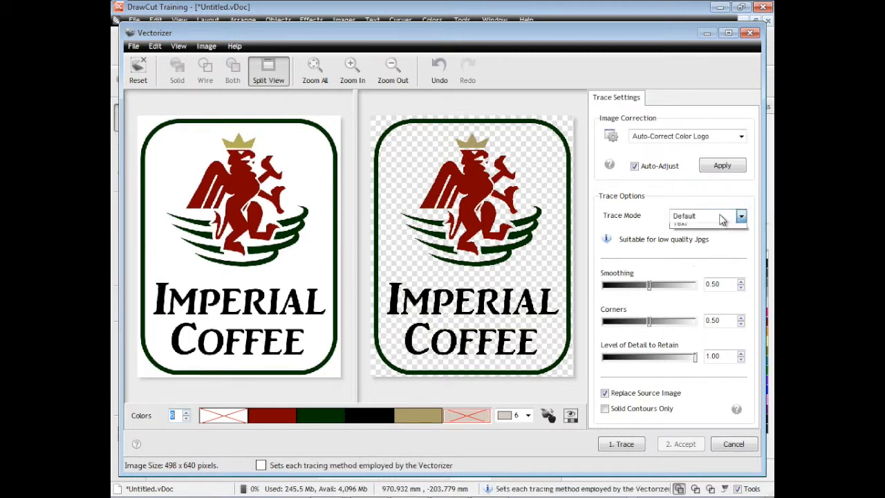
pyautogui.click(700, 215)
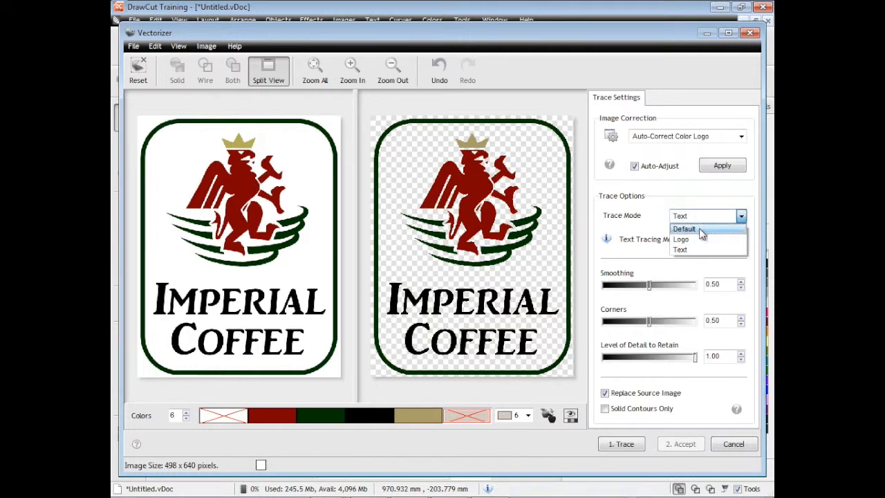
pyautogui.click(684, 229)
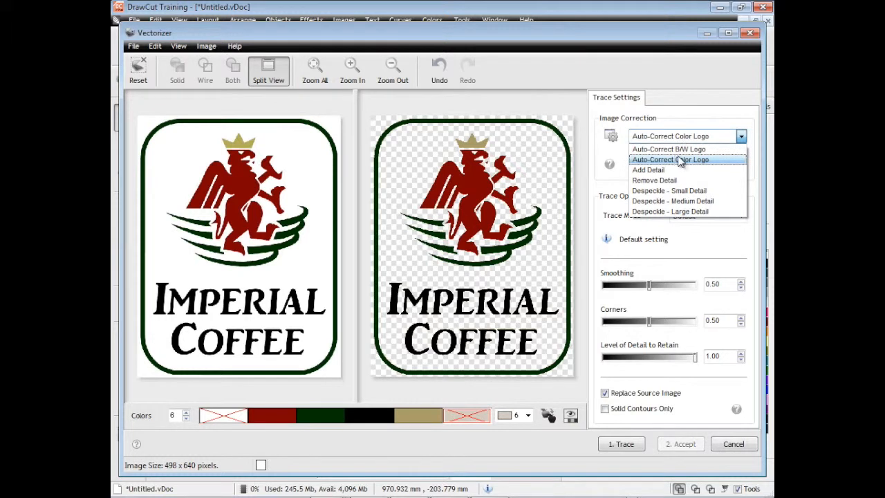
pyautogui.click(670, 160)
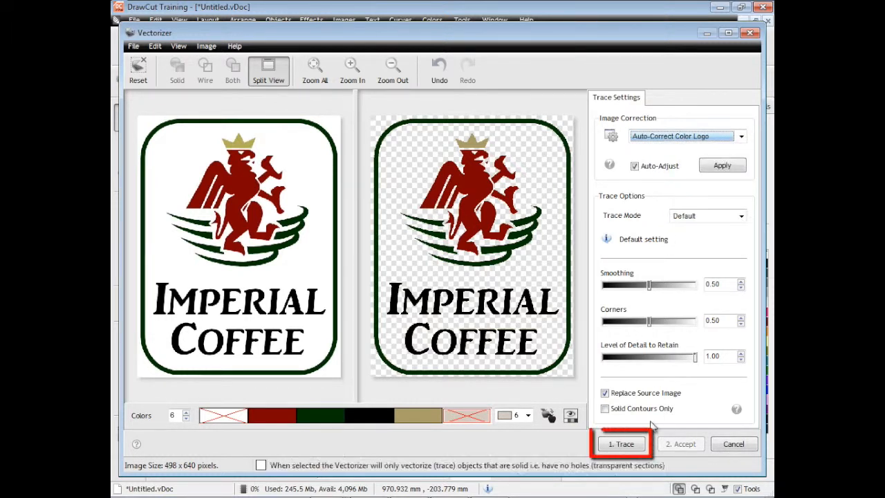
# Step: Trace and accept the logo vector, then zoom to show all objects
pyautogui.click(620, 443)
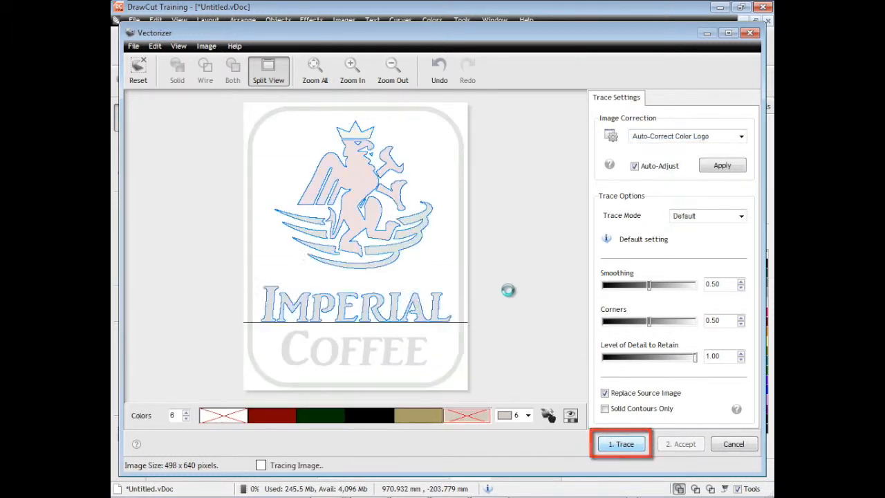
pyautogui.click(620, 443)
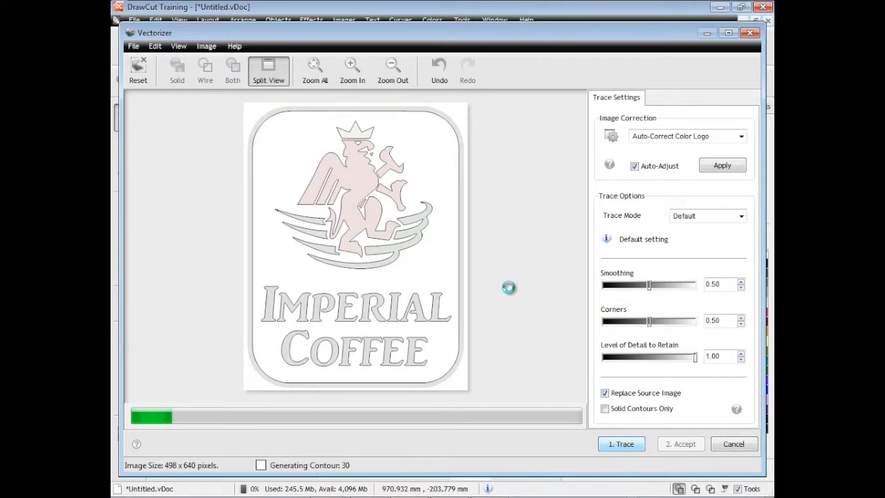
pyautogui.click(621, 444)
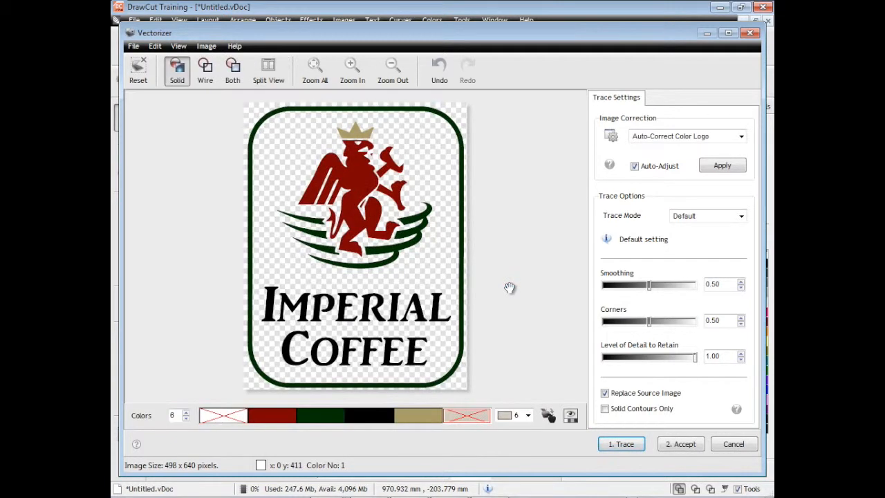
pyautogui.moveTo(406, 181)
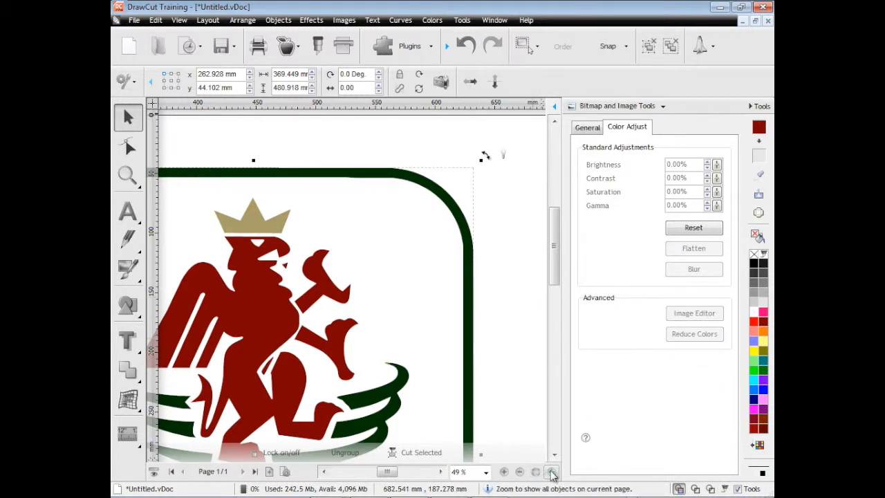
pyautogui.click(551, 472)
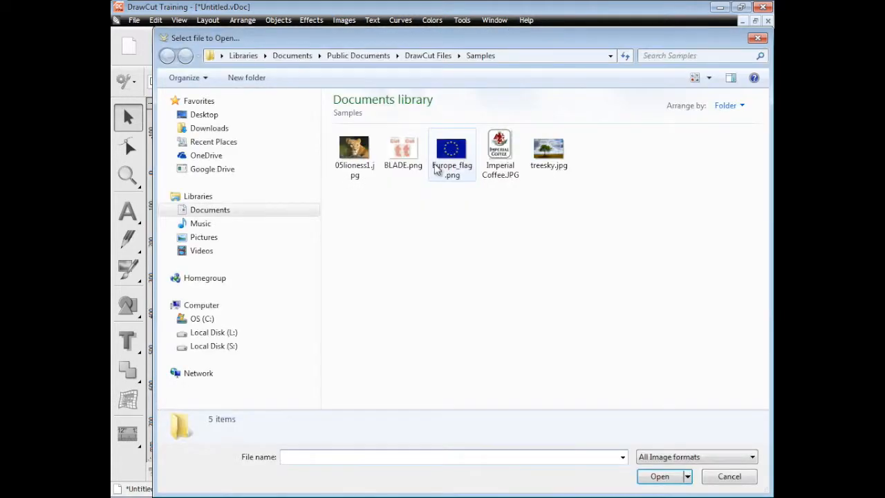
# Step: Open 05lioness1.jpg and launch the Image Cut plug-in on it
pyautogui.click(659, 475)
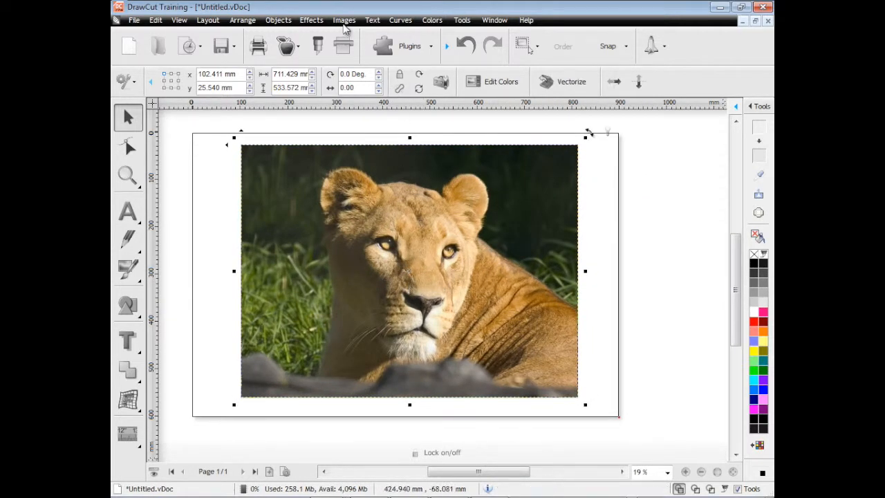
pyautogui.click(343, 20)
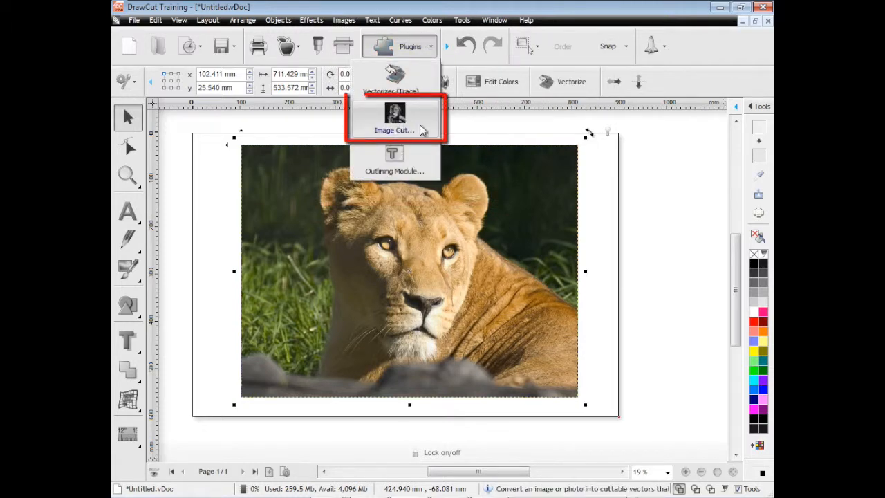
pyautogui.click(393, 118)
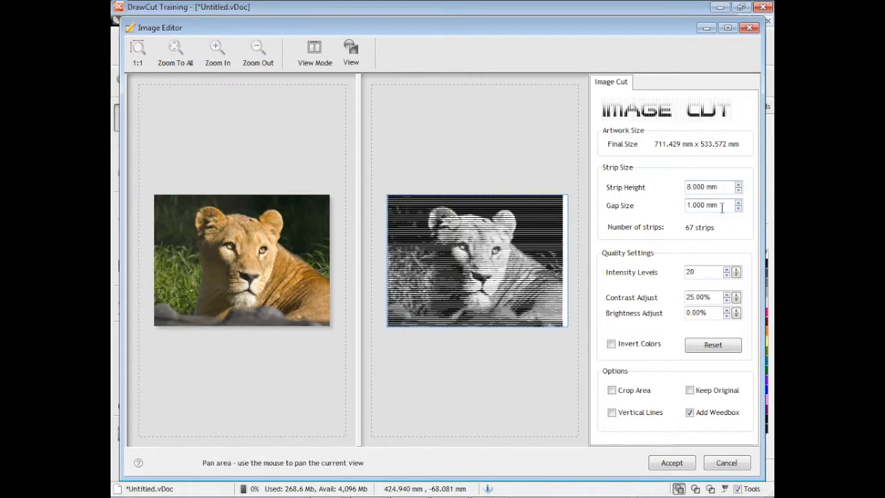
# Step: Set Image Cut strip height 10.5 mm, gap 1.5 mm, intensity 3 and contrast 35%
pyautogui.click(737, 184)
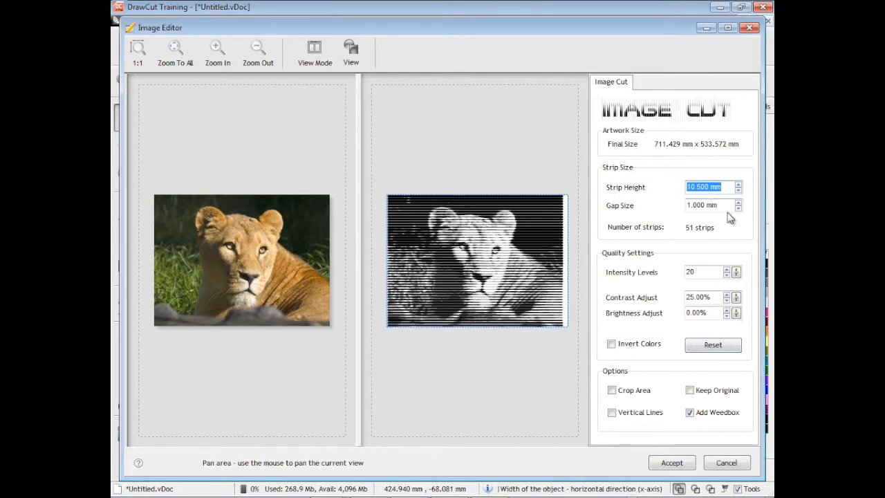
pyautogui.click(738, 201)
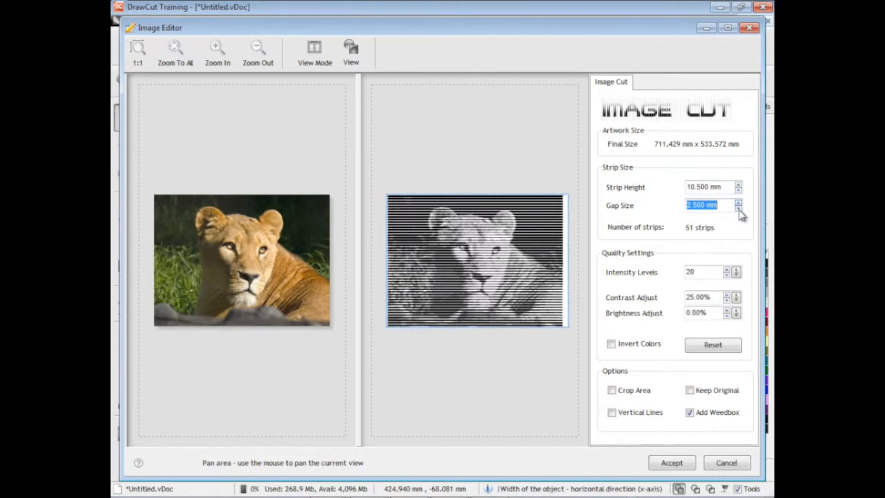
pyautogui.click(737, 208)
pyautogui.write('3')
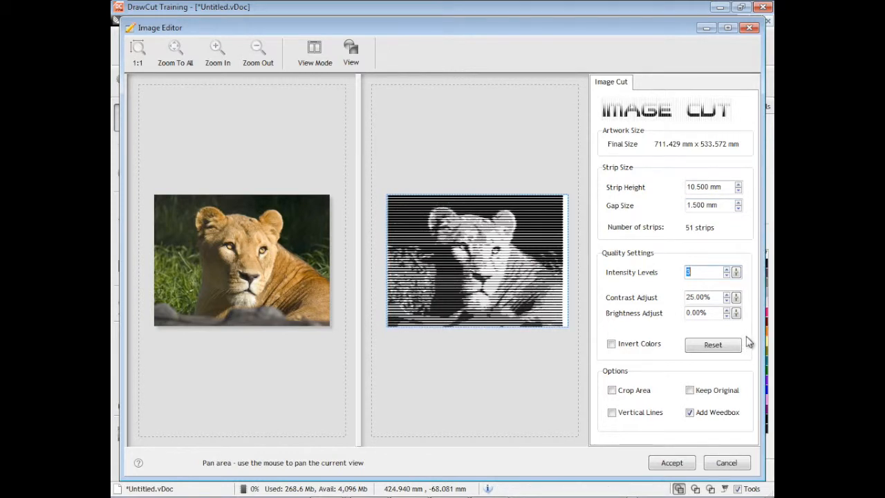
pyautogui.click(732, 294)
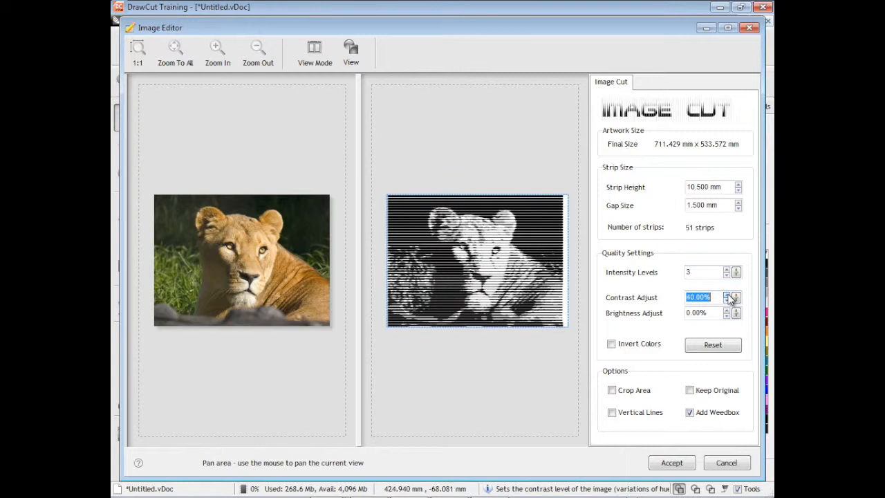
pyautogui.click(734, 294)
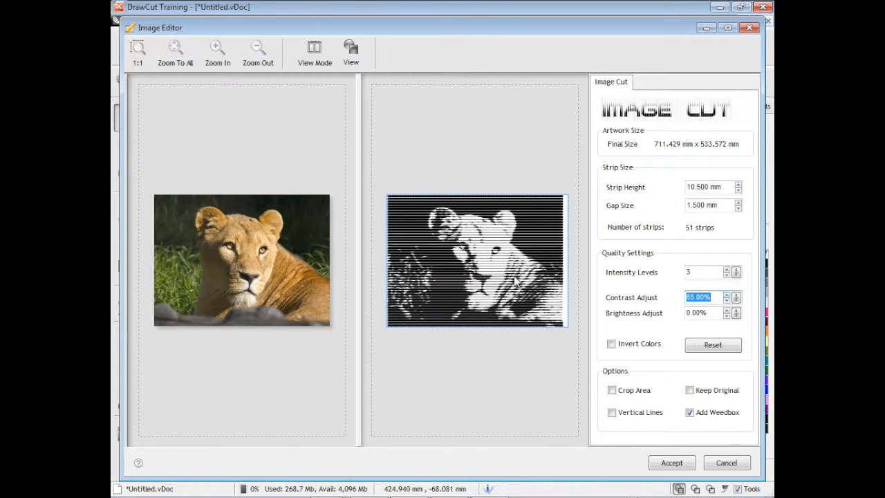
pyautogui.click(736, 294)
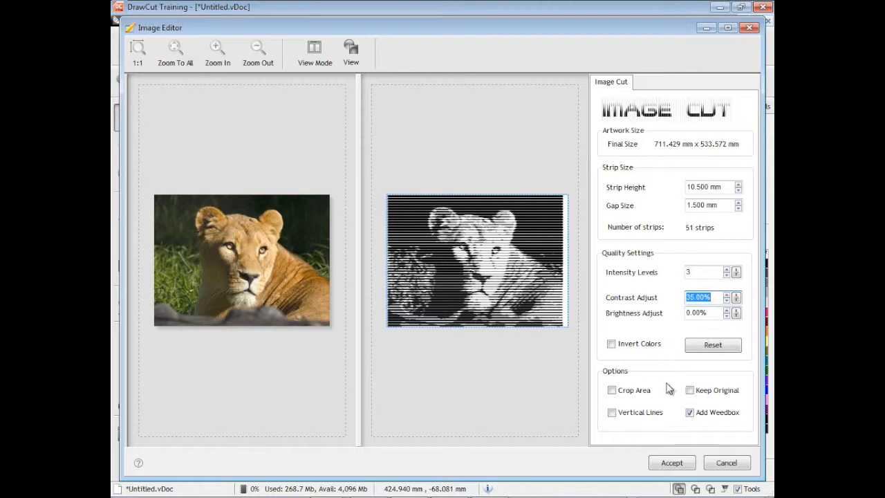
# Step: Keep the strips horizontal with Vertical Lines off, and accept the result onto the page
pyautogui.click(611, 412)
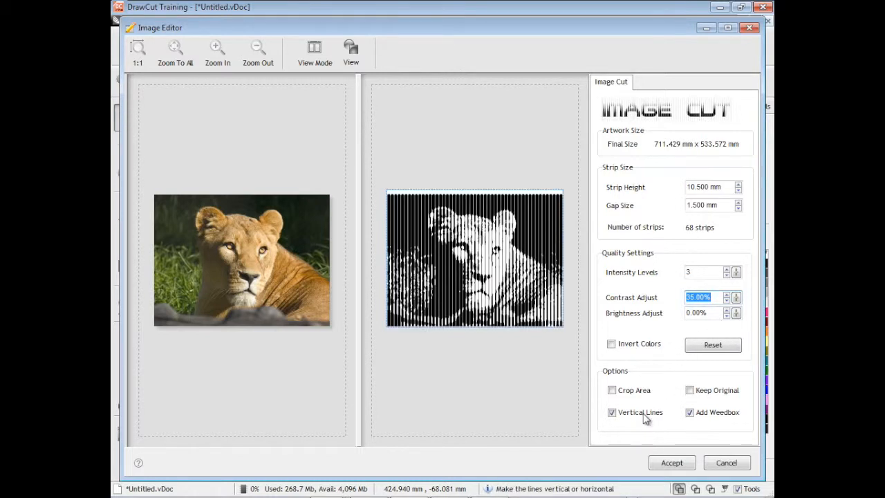
pyautogui.click(611, 412)
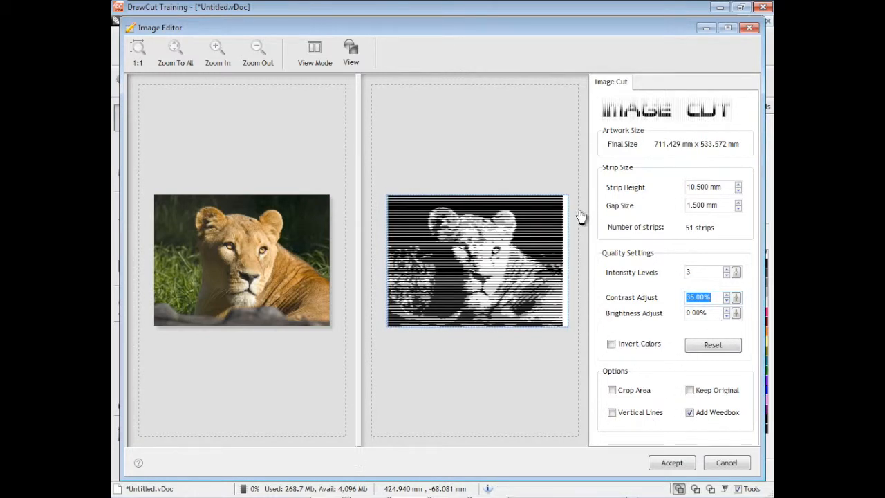
pyautogui.moveTo(691, 459)
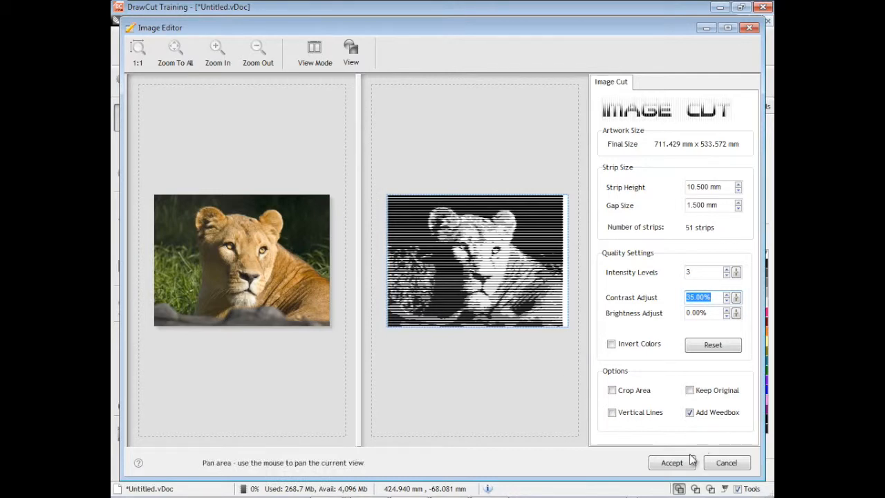
pyautogui.click(672, 462)
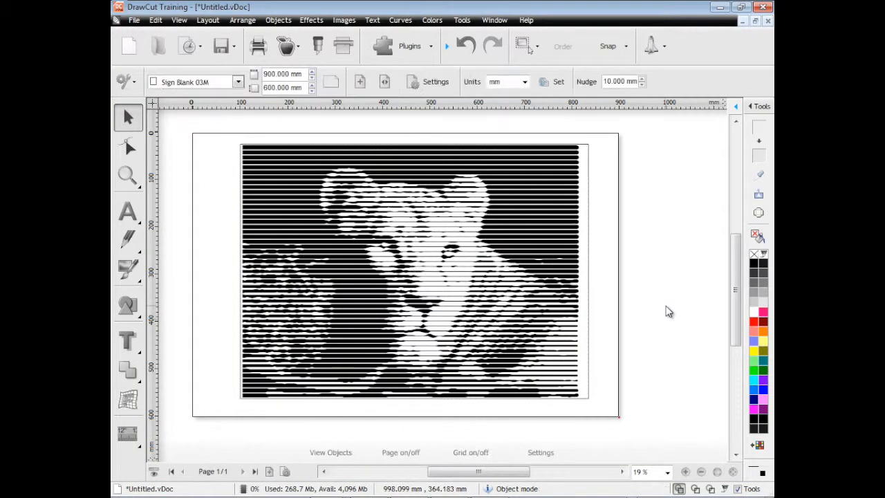